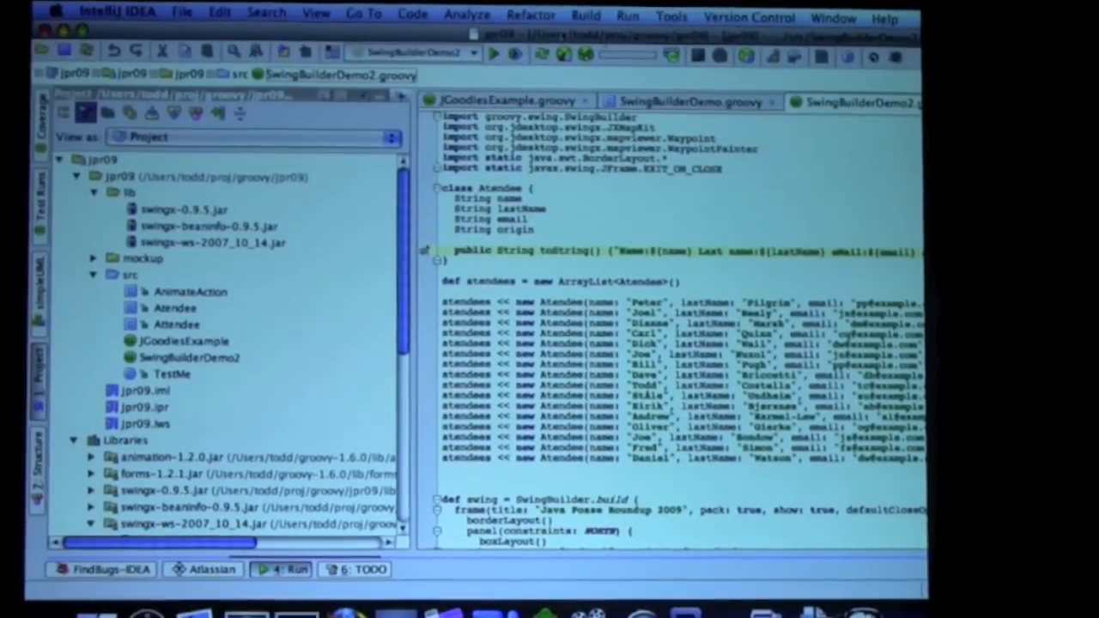
# Run the SwingBuilderDemo2 Groovy script from the toolbar.
pyautogui.click(494, 53)
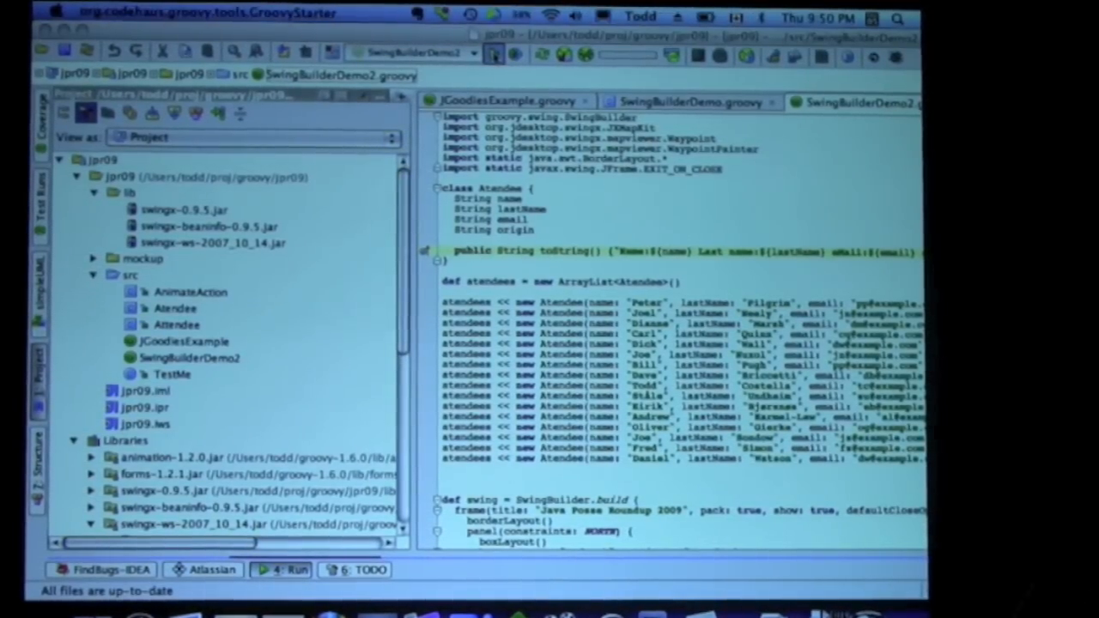
# Refresh the Java Posse Roundup 2009 attendee table so origin airports are looked up for the map.
pyautogui.click(278, 570)
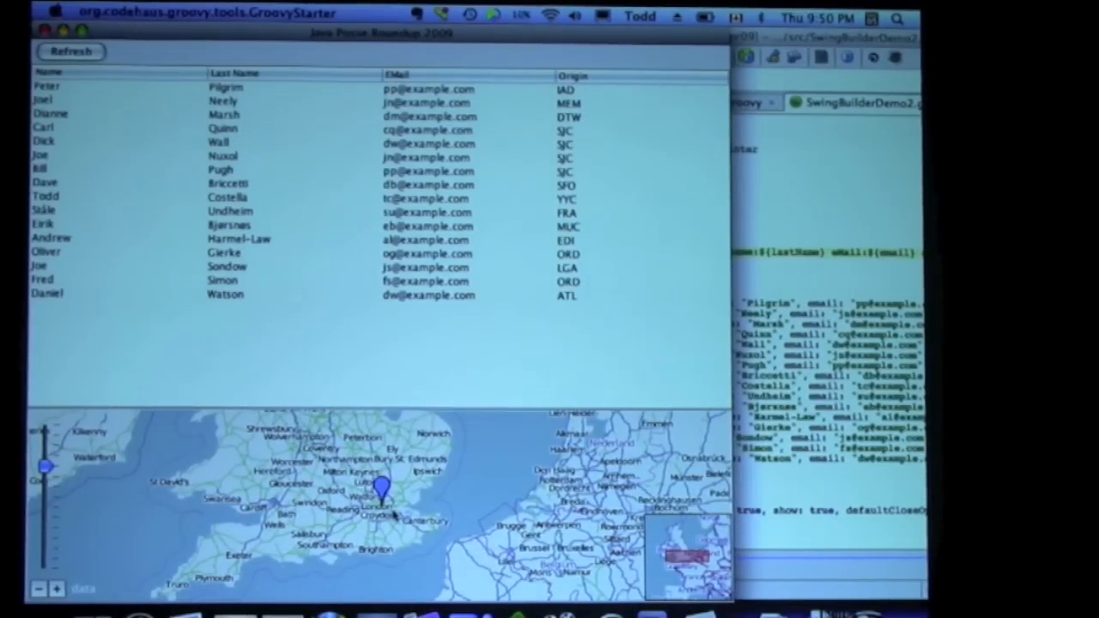
pyautogui.moveTo(622, 164)
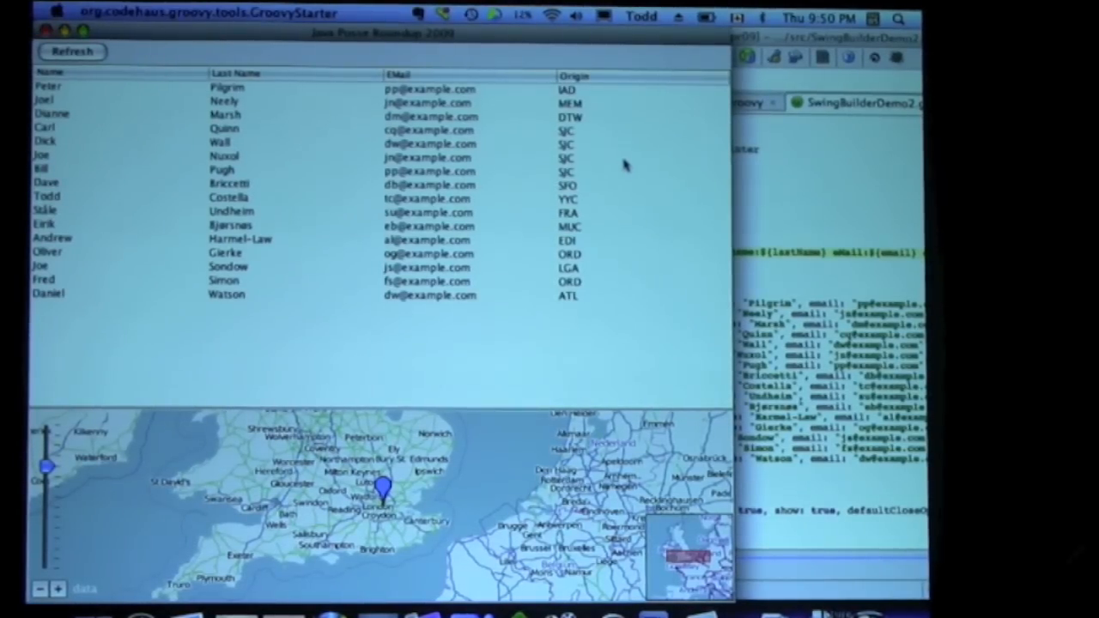
pyautogui.click(72, 51)
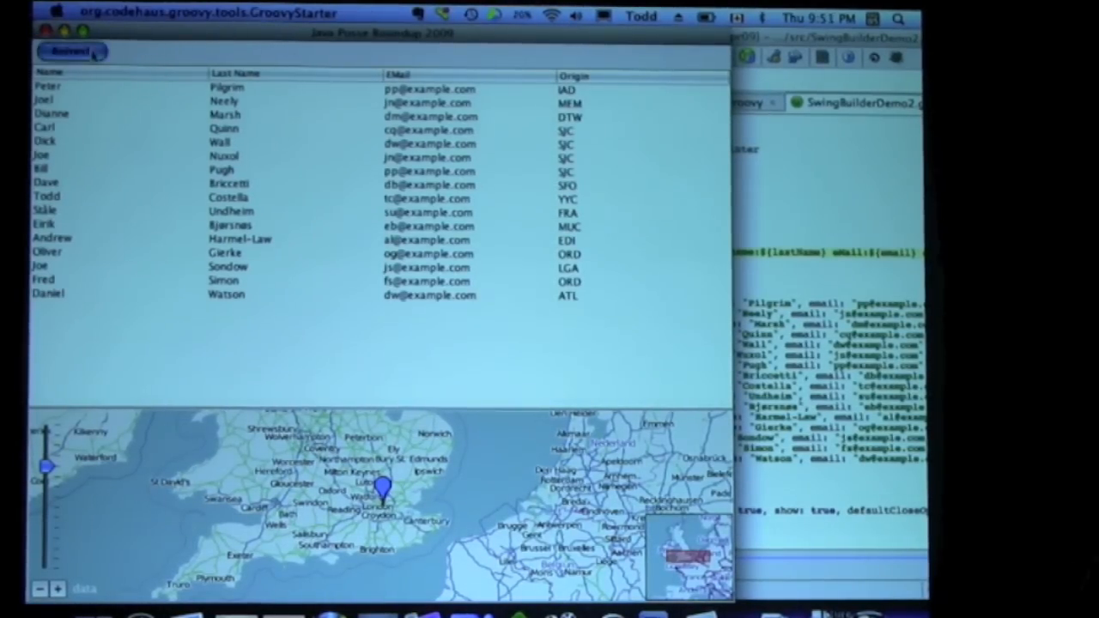
pyautogui.click(72, 51)
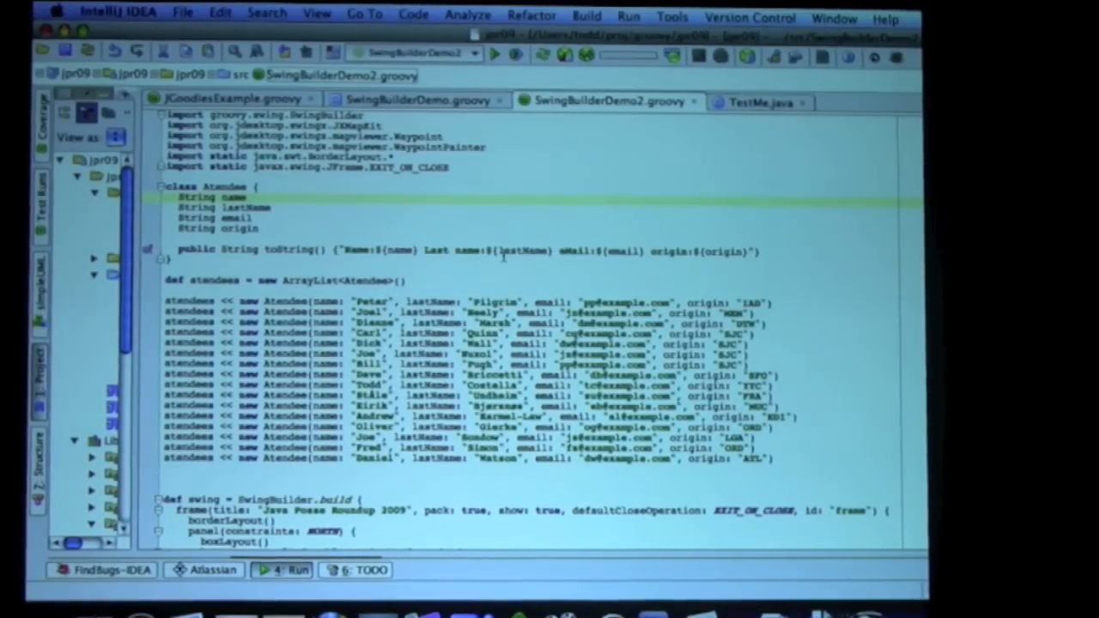
# Scroll past the attendee list to the SwingBuilder frame and Refresh button action.
pyautogui.scroll(-3)
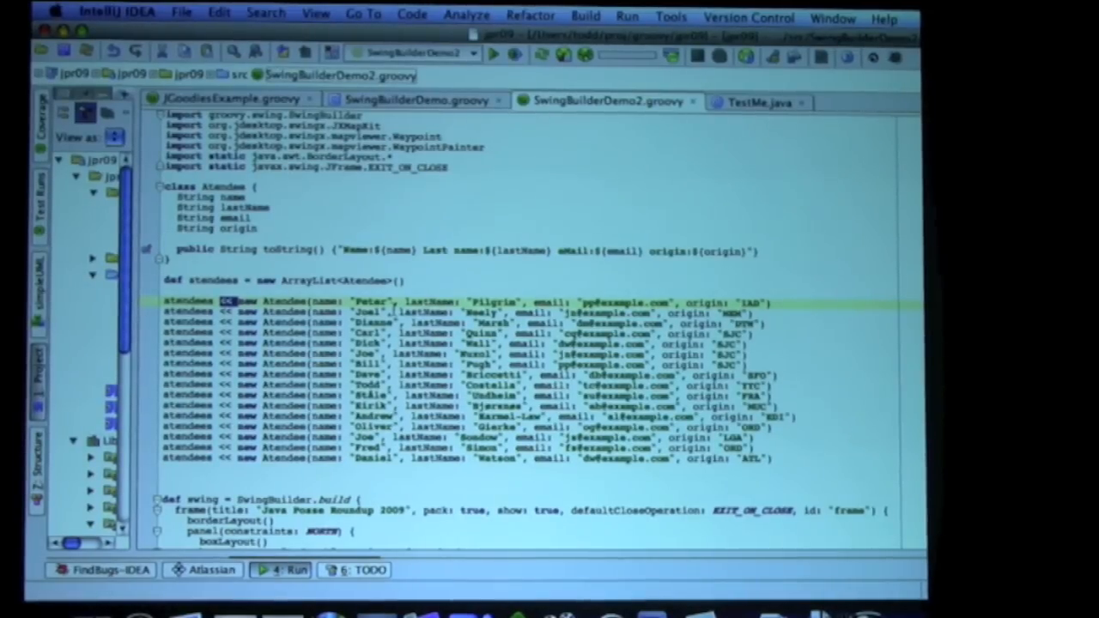
pyautogui.scroll(-3)
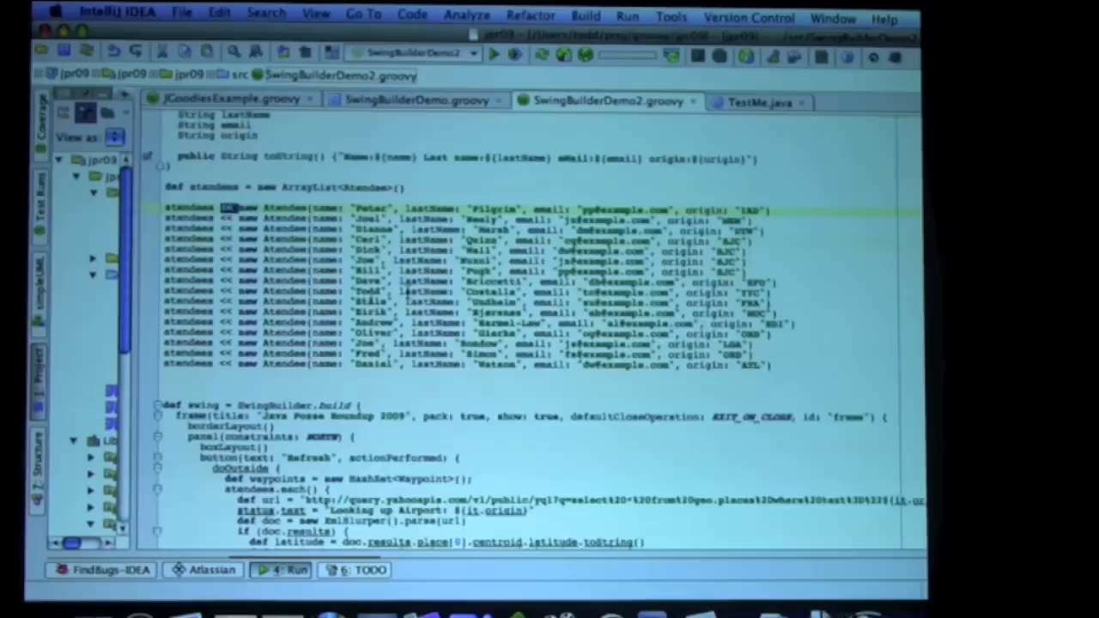
# Scroll to the Refresh action's waypoint plotting and attendee table column definitions.
pyautogui.scroll(-3)
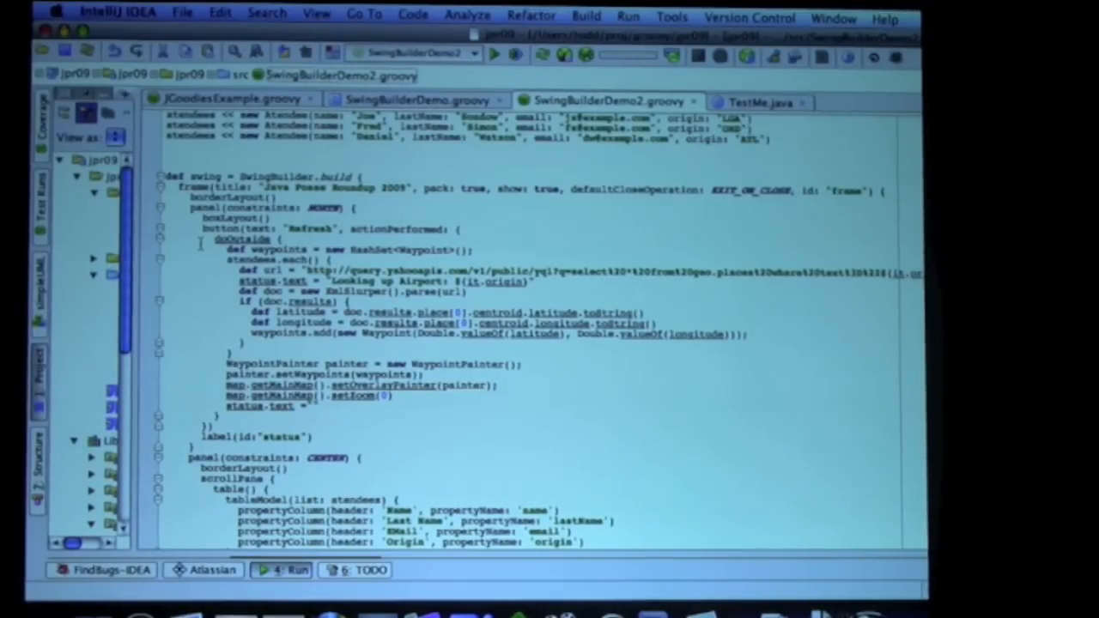
pyautogui.scroll(-3)
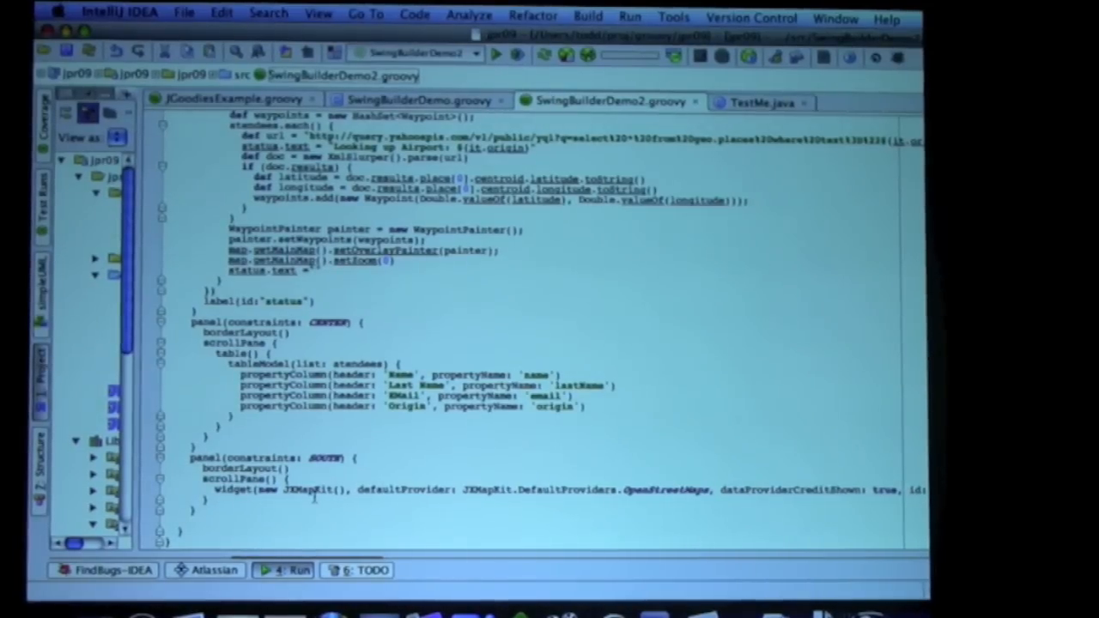
pyautogui.scroll(3)
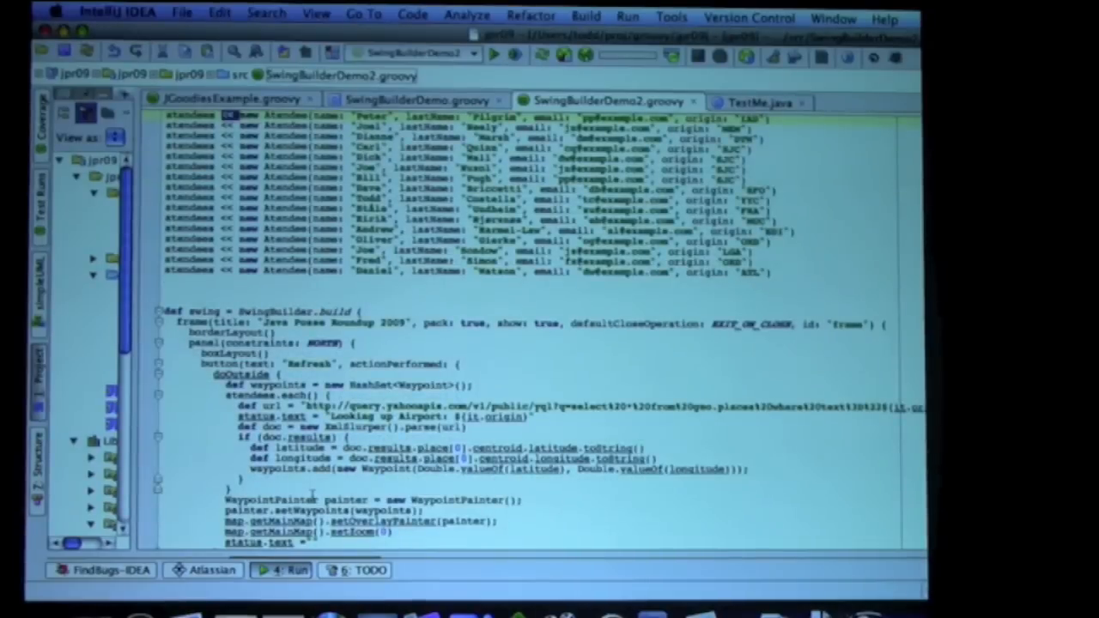
pyautogui.scroll(-3)
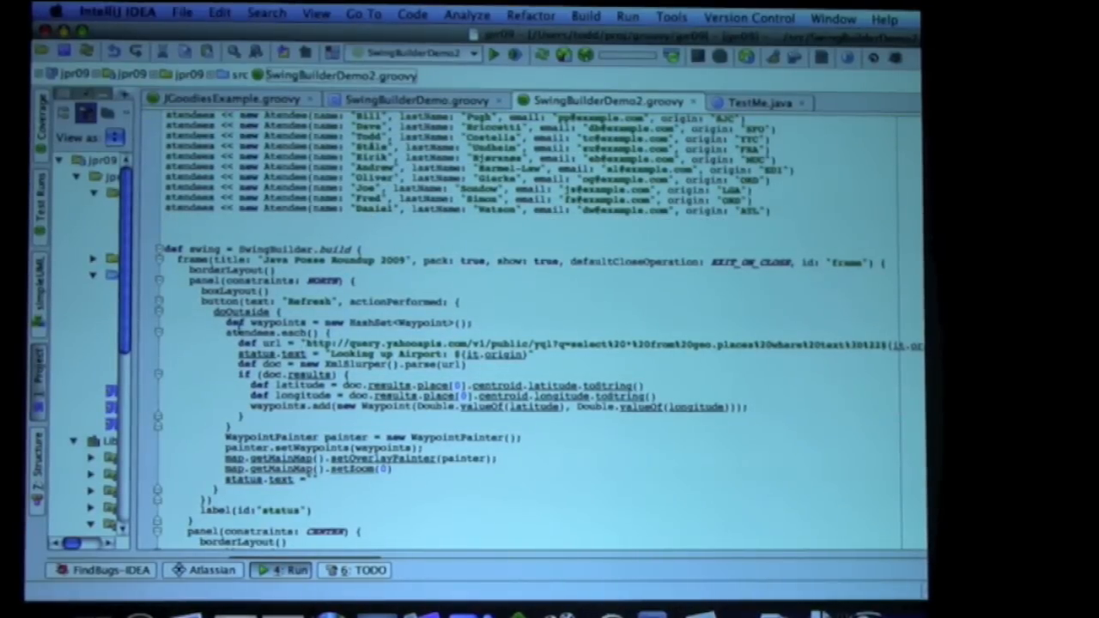